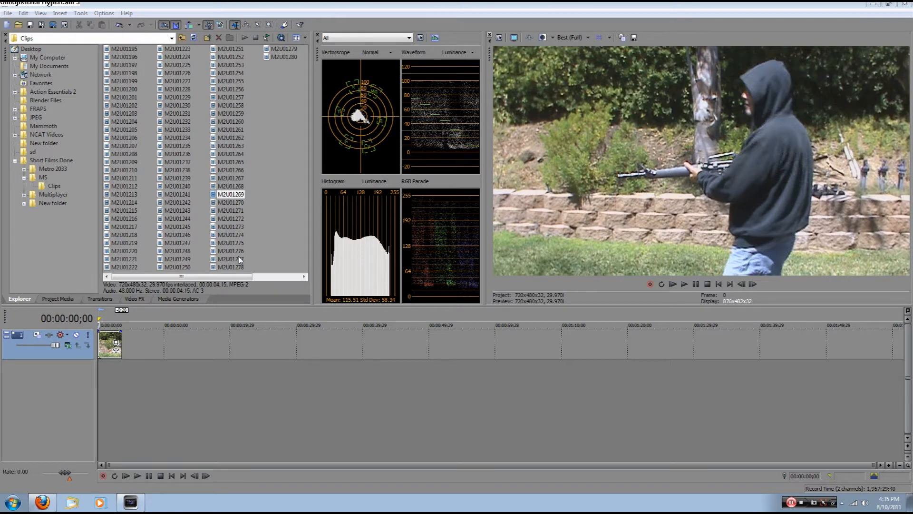
Check Project Media, then browse Explorer to Action Essentials 2 > 02. Blood
left_click(58, 299)
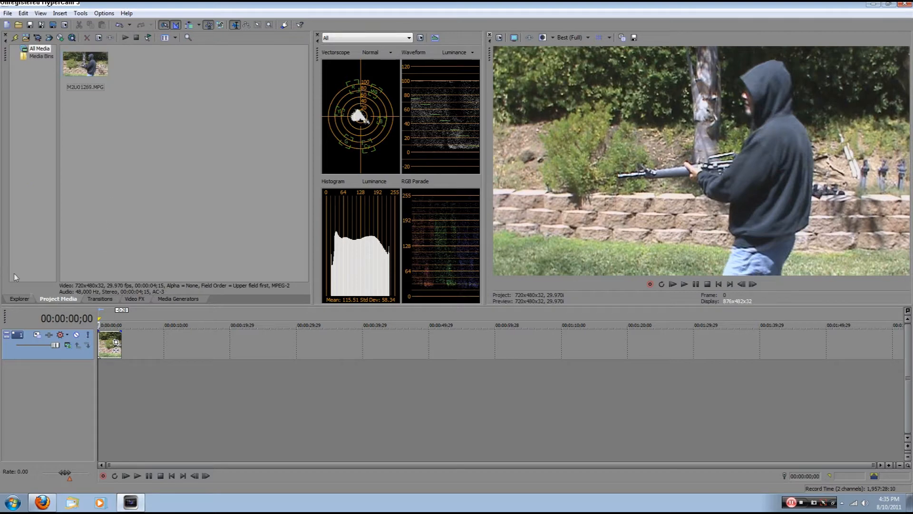
mouse_move(72, 176)
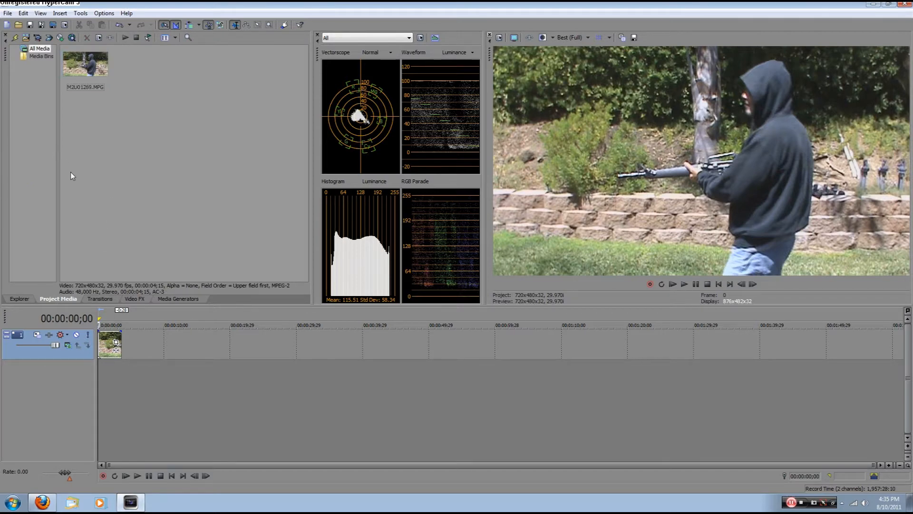
right_click(85, 63)
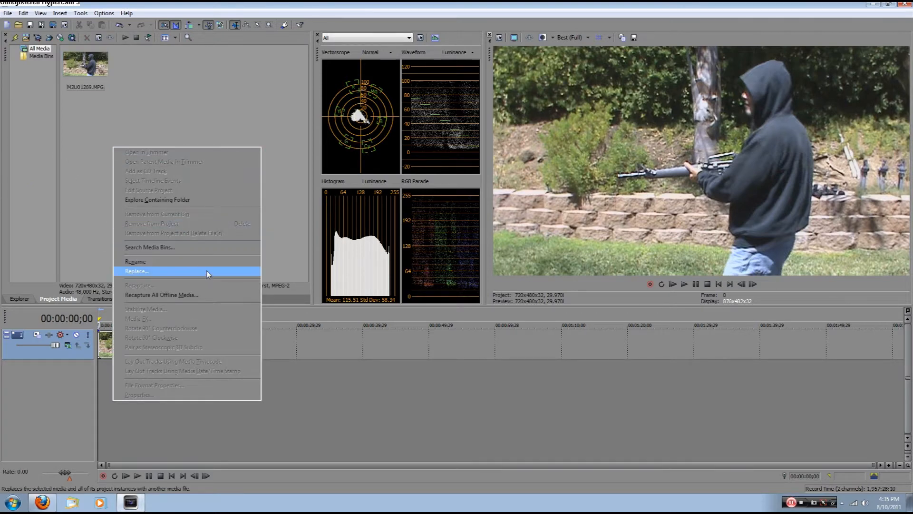
mouse_move(209, 175)
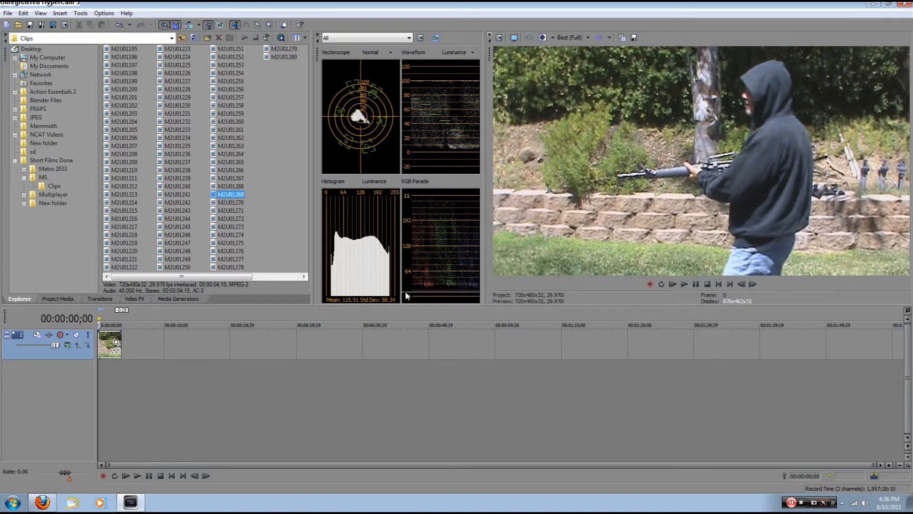
left_click(52, 91)
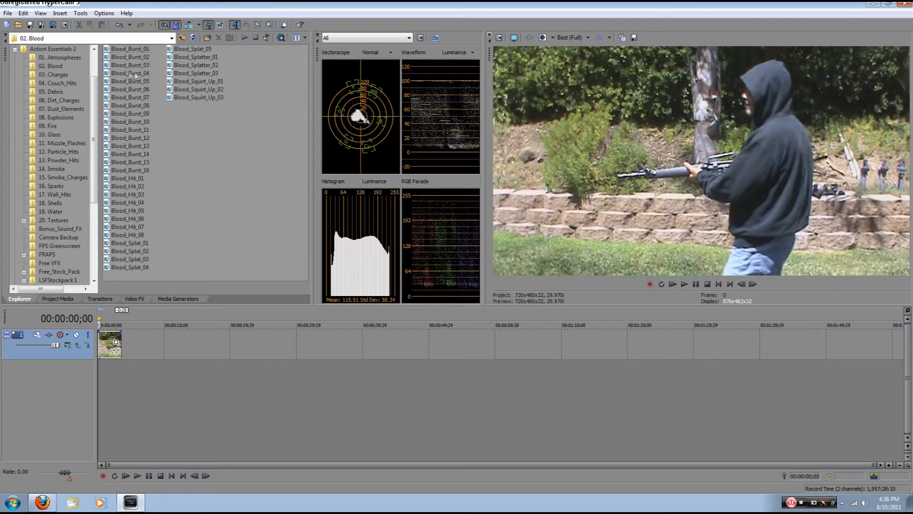
Preview Blood_Burst_04 and Blood_Burst_08, placing Blood_Burst_08 on a track above the footage
left_click(130, 72)
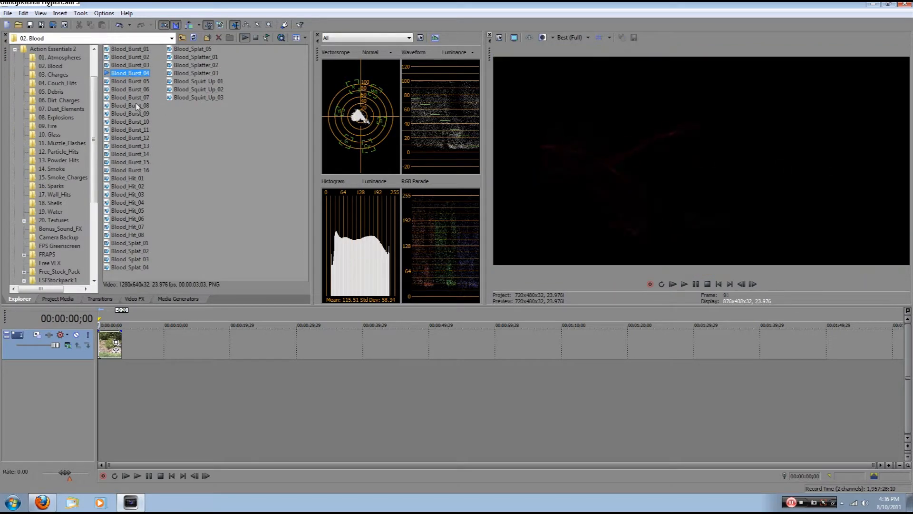
left_click(129, 105)
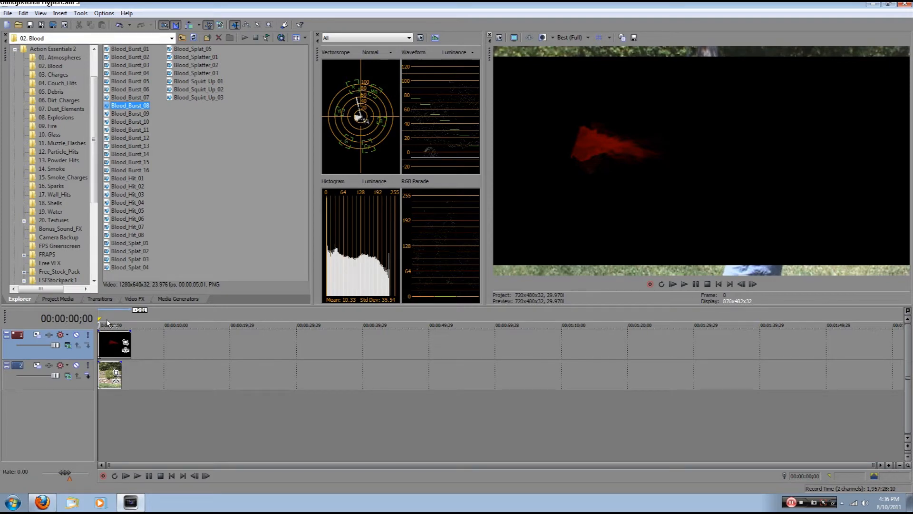
mouse_move(549, 176)
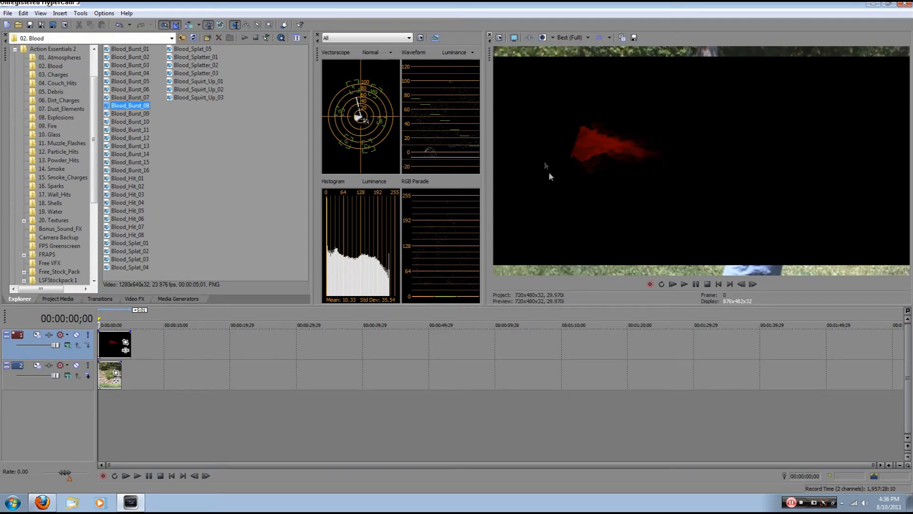
mouse_move(590, 208)
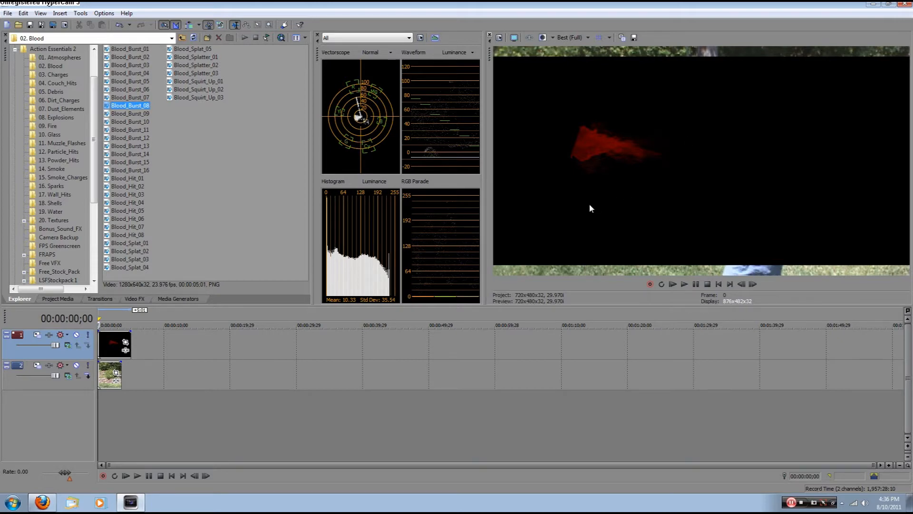
Set the blood event's Media Alpha channel to Premultiplied
right_click(115, 343)
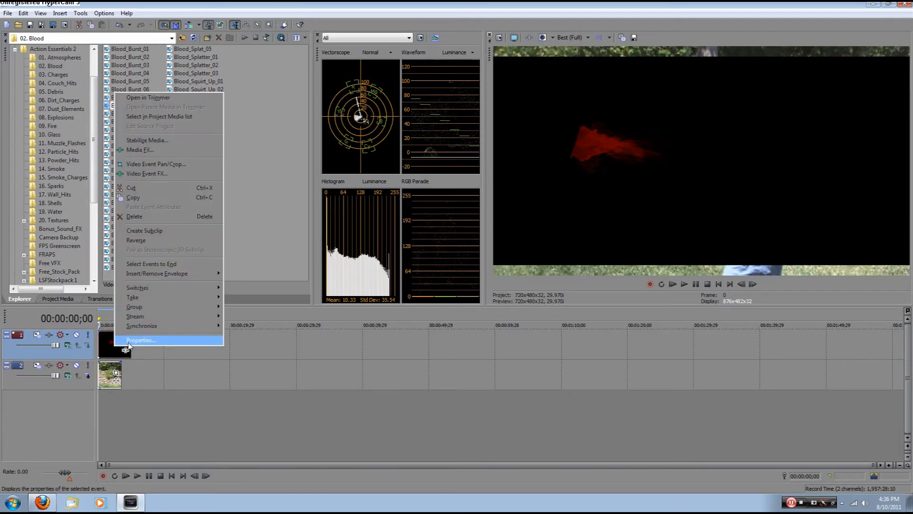
left_click(140, 339)
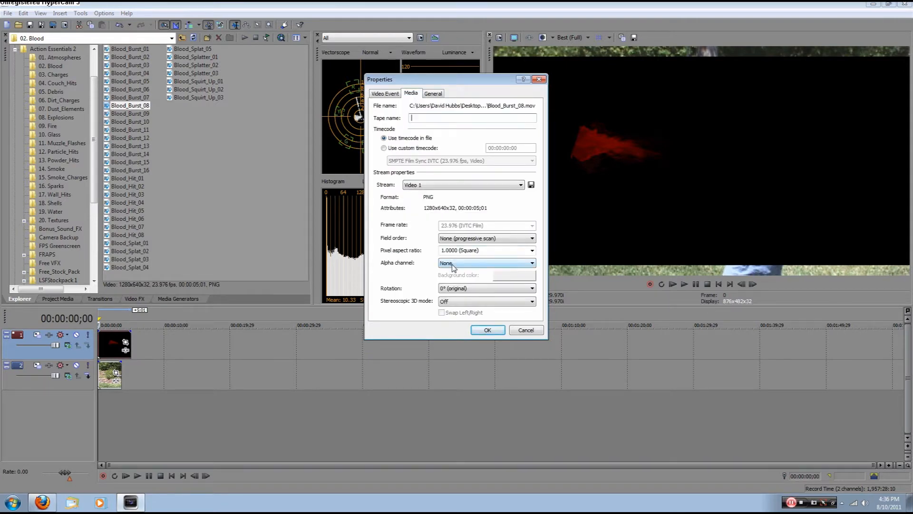
left_click(531, 263)
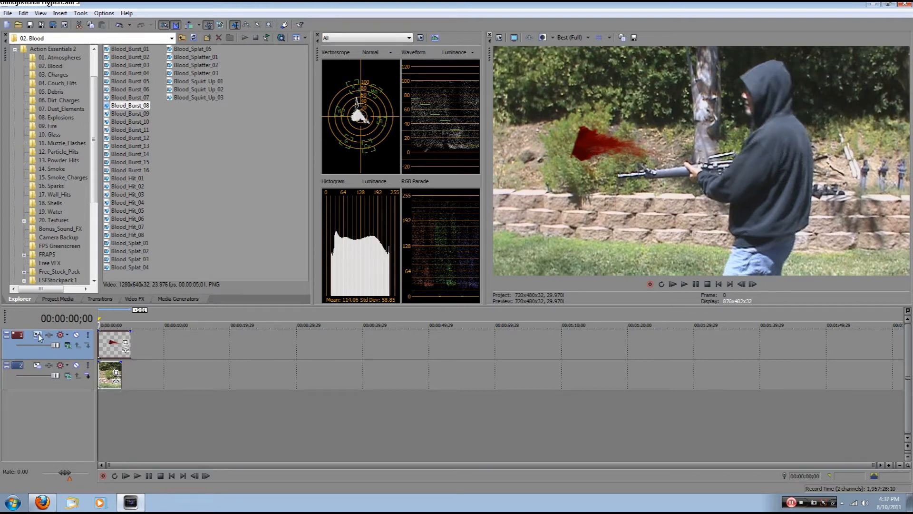
Scale, rotate and move the blood burst onto the shooter's back in Track Motion
left_click(37, 335)
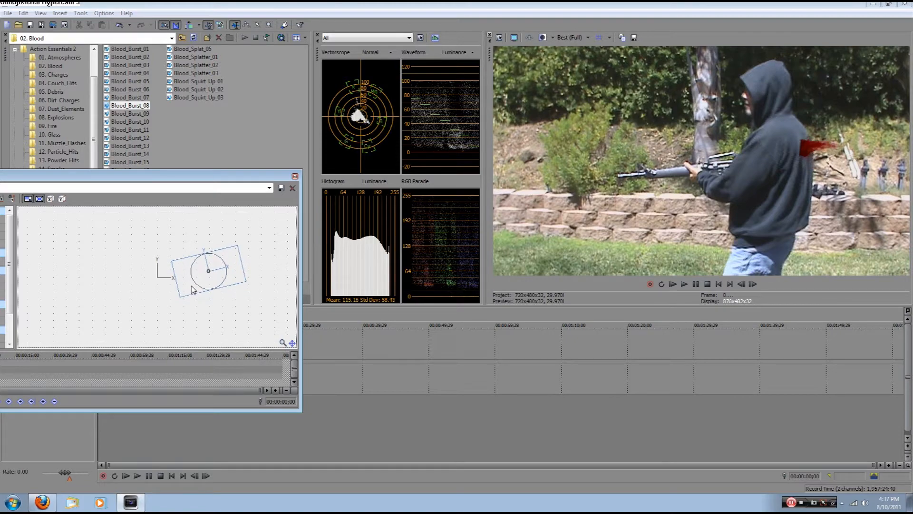
left_click(293, 187)
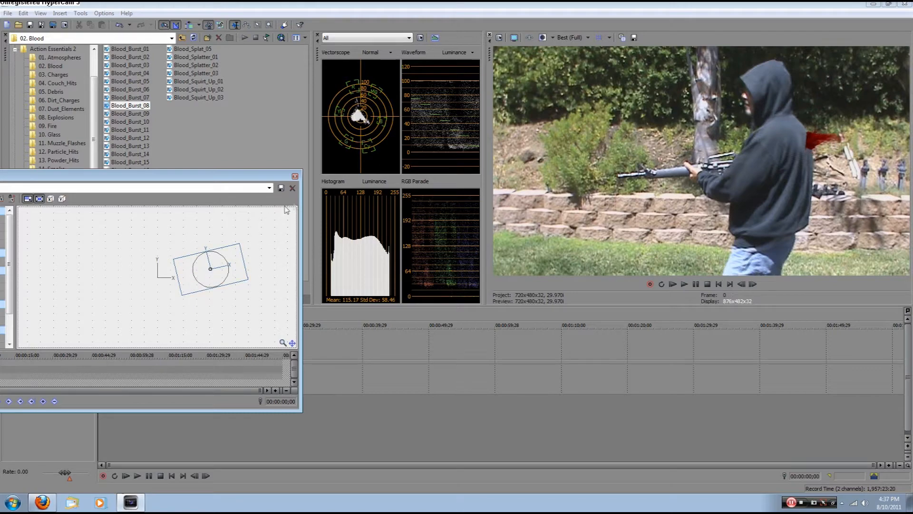
left_click(291, 188)
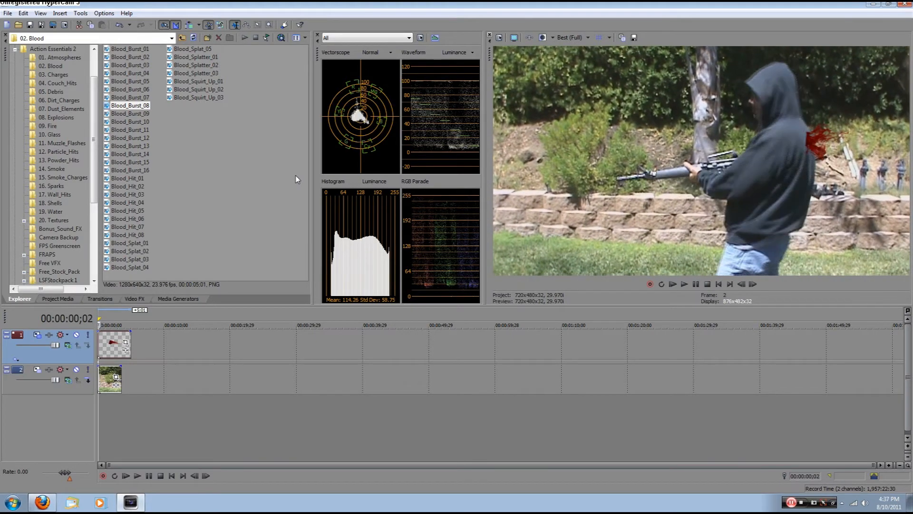
Rewind to the start and view the blood event's Video Event properties
left_click(124, 475)
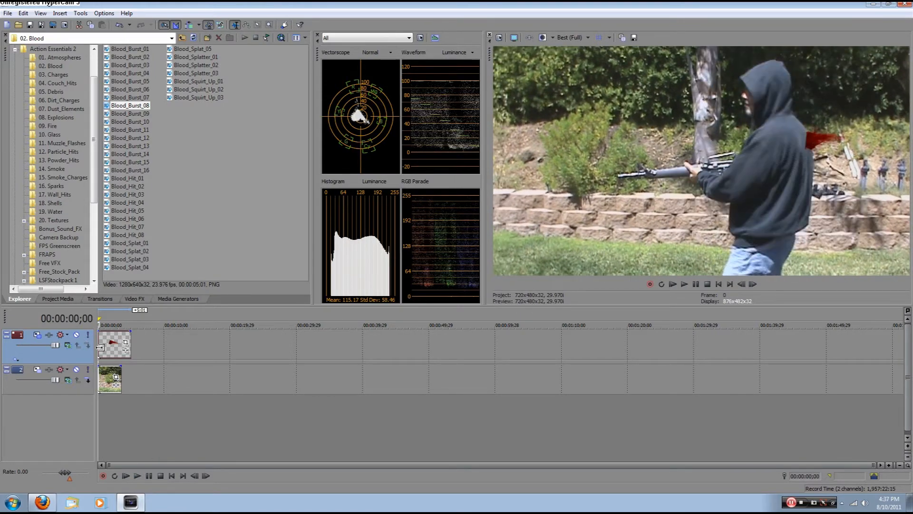
mouse_move(122, 363)
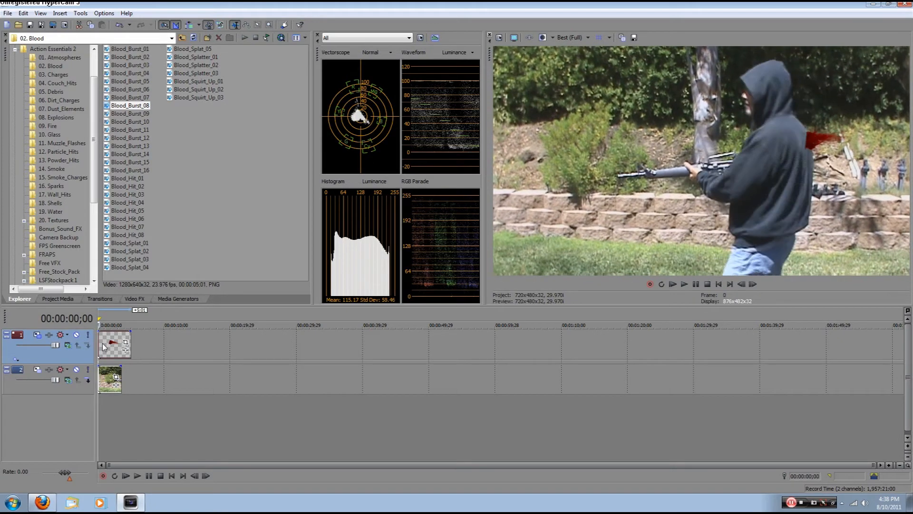
mouse_move(127, 340)
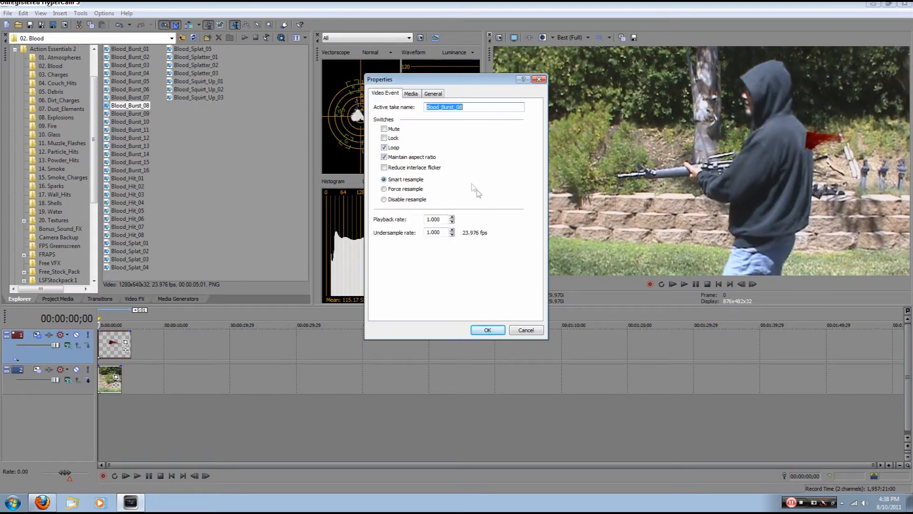
mouse_move(319, 164)
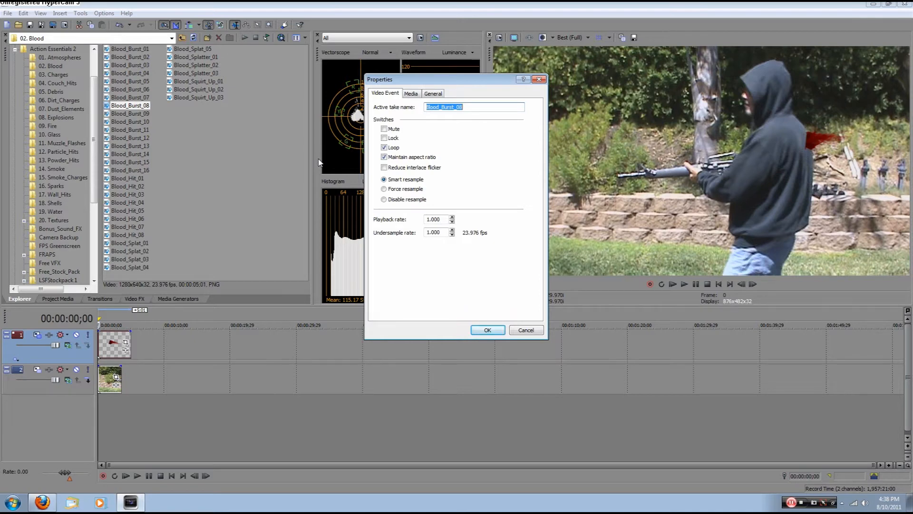
mouse_move(406, 224)
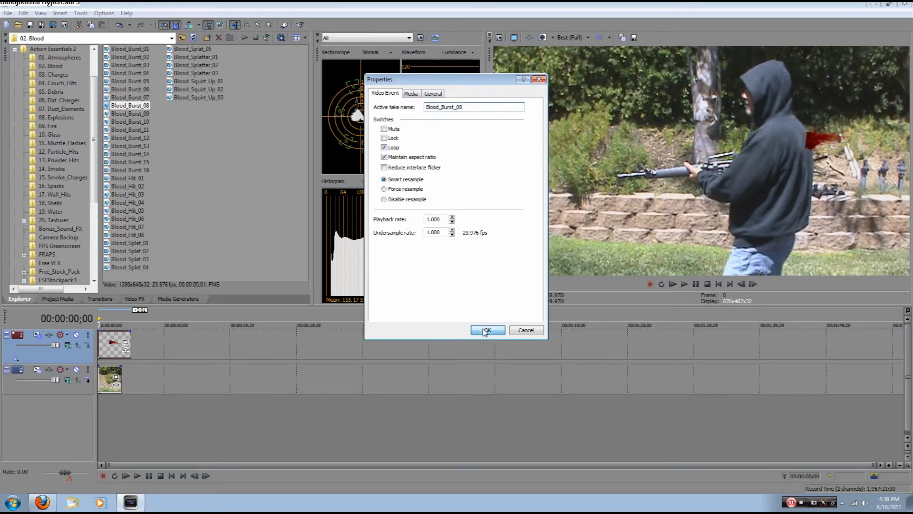
Close Properties, Ctrl-drag the blood event shorter to speed it up, and preview
left_click(487, 330)
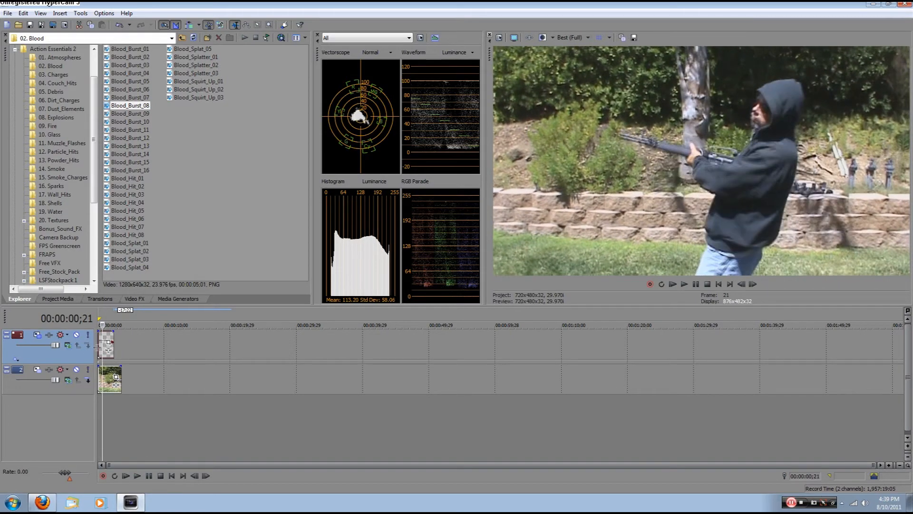
left_click(124, 476)
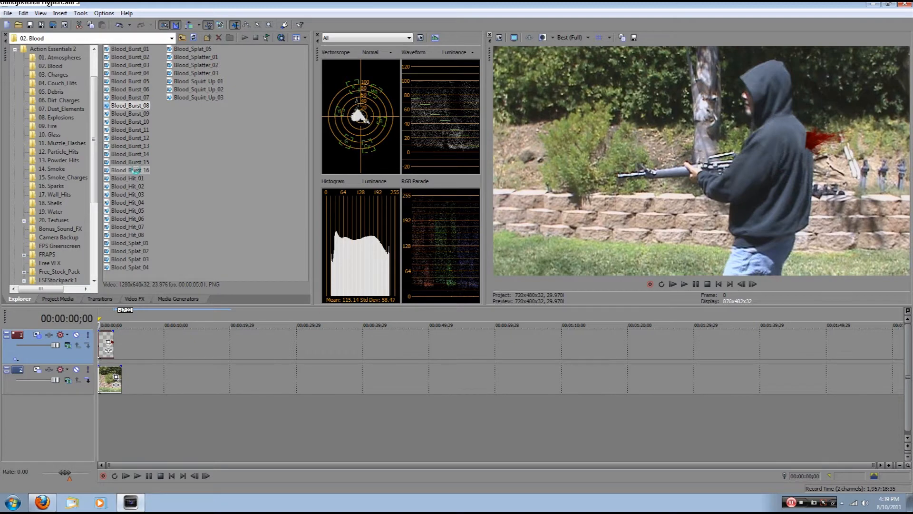
Add Blood_Burst_16 on a new track with Alpha channel set to Premultiplied
left_click(130, 170)
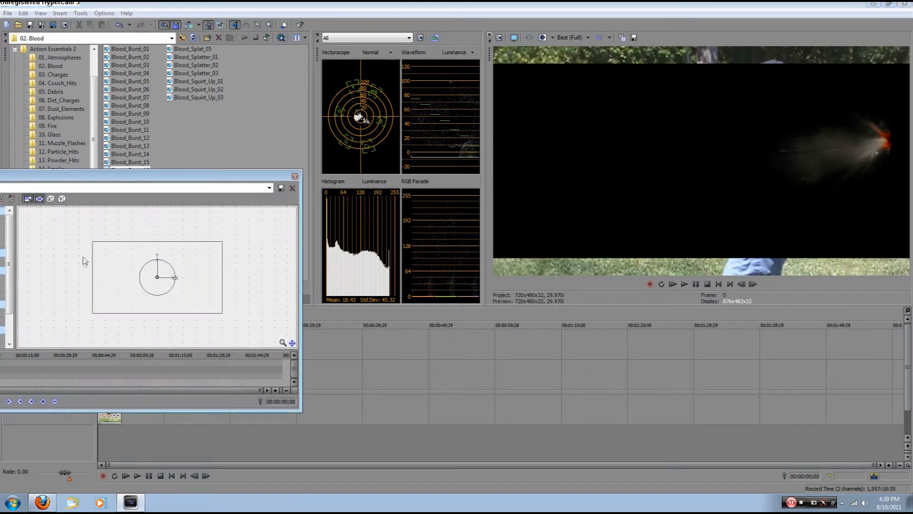
left_click(291, 187)
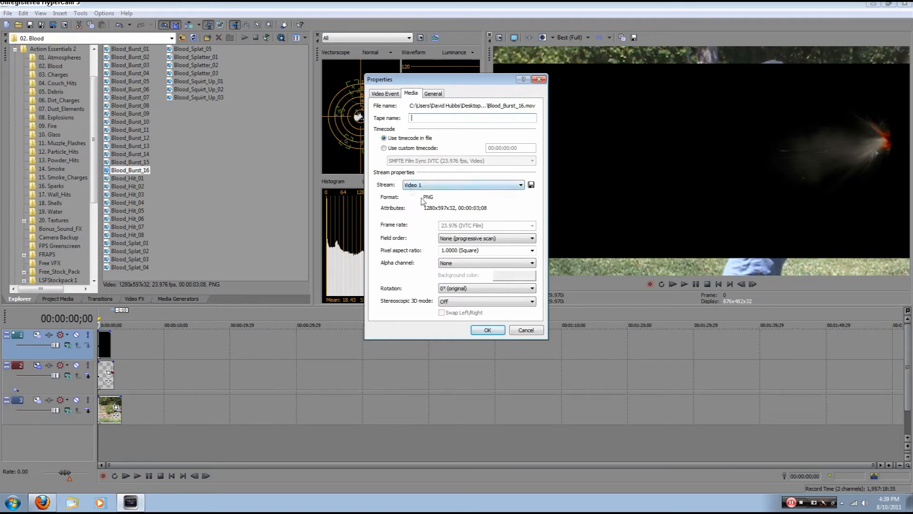
left_click(487, 329)
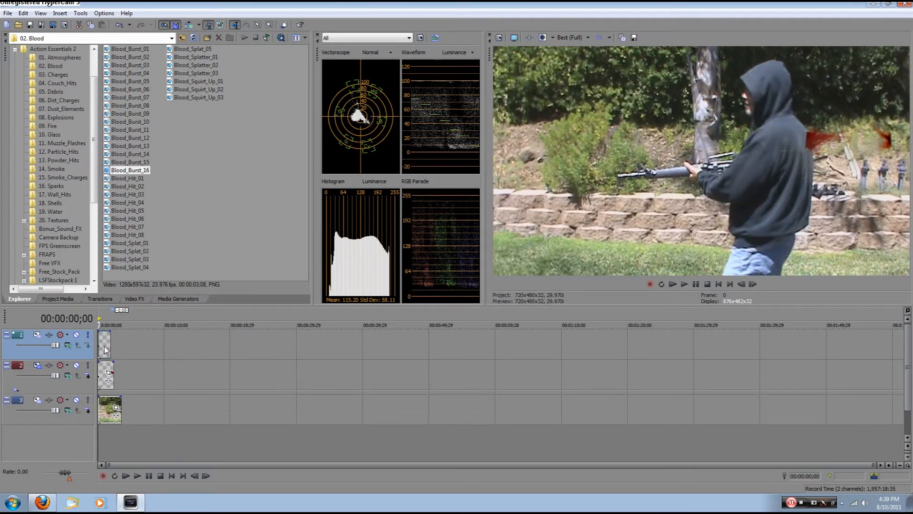
Shrink Blood_Burst_16 onto the shooter's chest and shift its event to the next hit
left_click(38, 335)
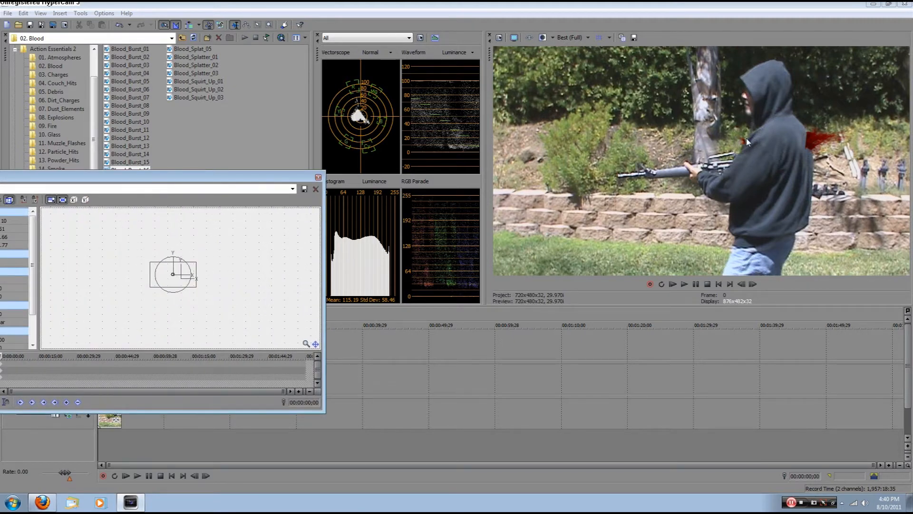
mouse_move(746, 144)
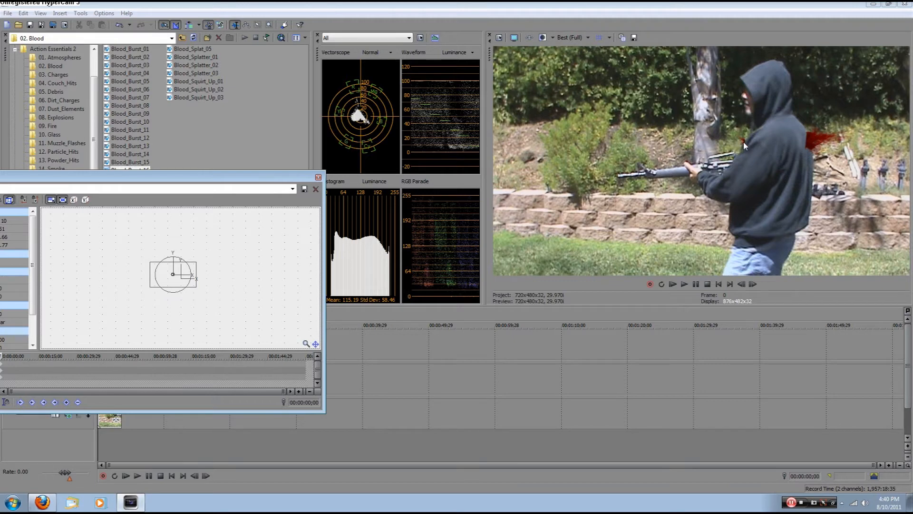
mouse_move(899, 132)
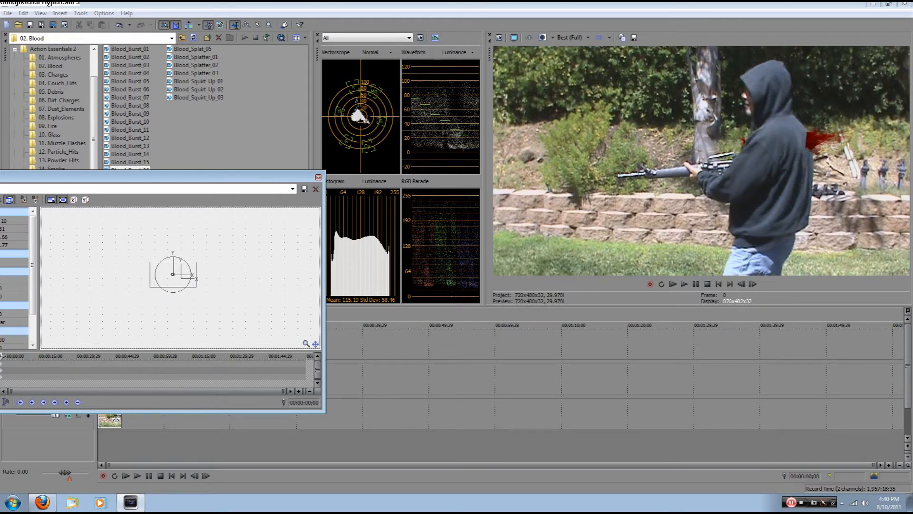
left_click(683, 284)
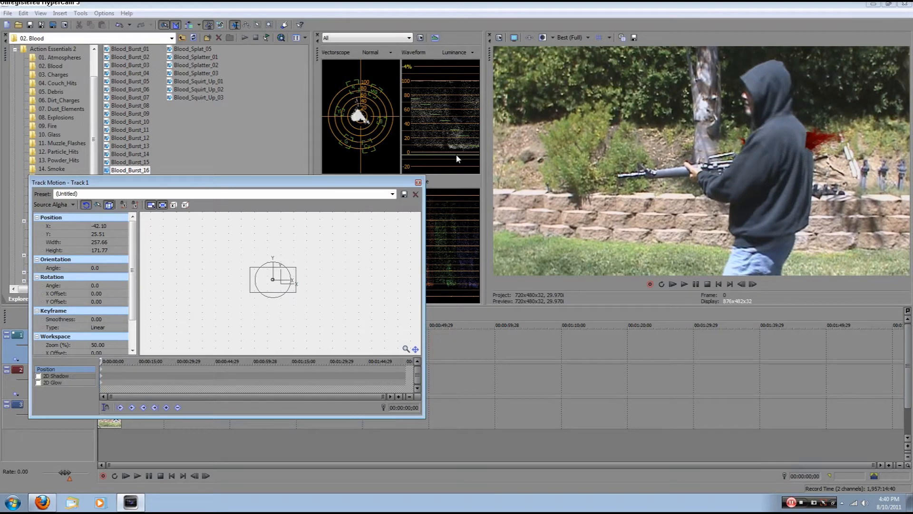
left_click(415, 194)
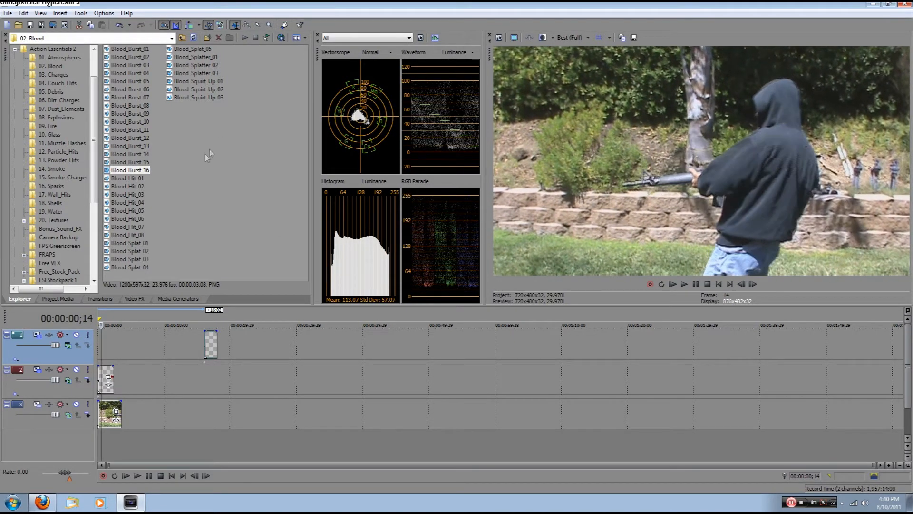
Add Blood_Burst_10 with Premultiplied alpha and bring up its track motion
left_click(129, 121)
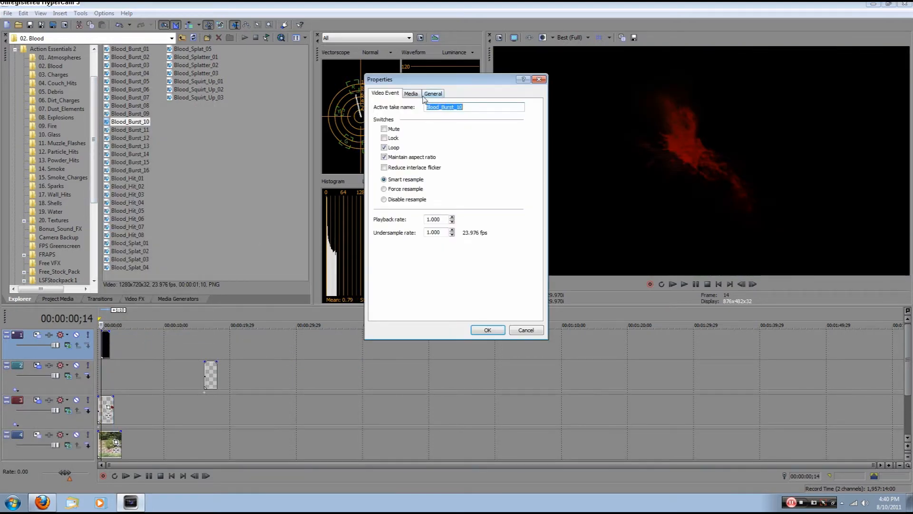
left_click(410, 94)
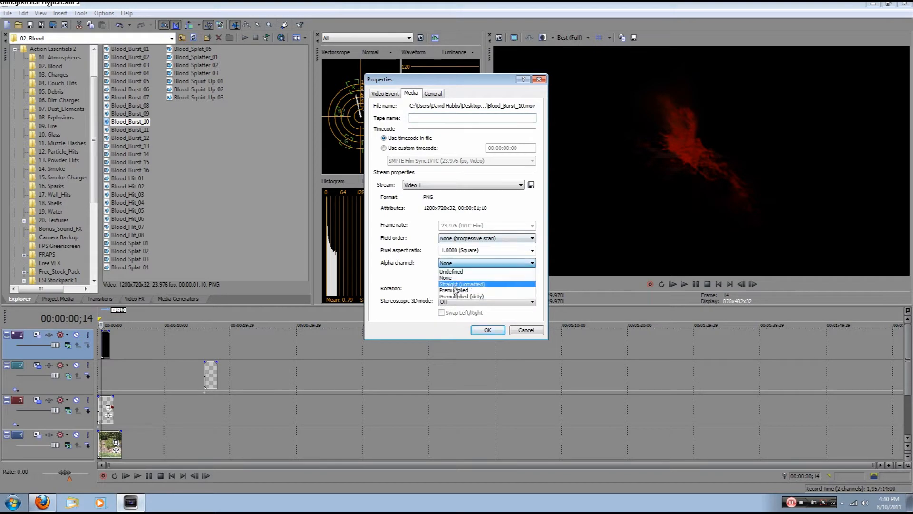
left_click(487, 330)
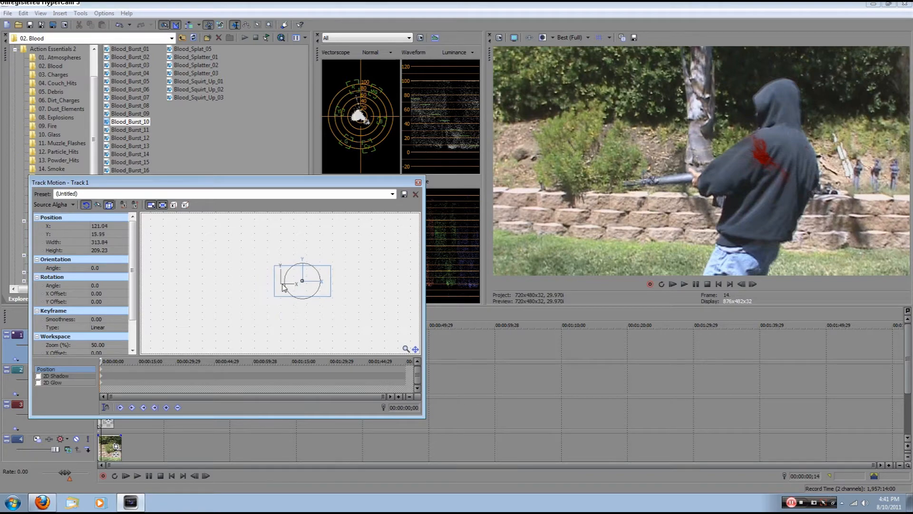
Settle Blood_Burst_10 on the shooter's upper back and close Track Motion
left_click(415, 194)
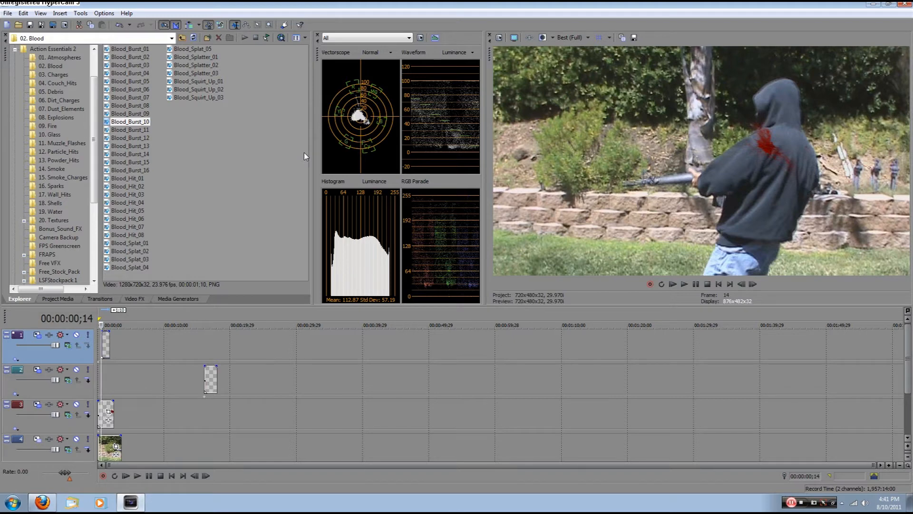
mouse_move(761, 176)
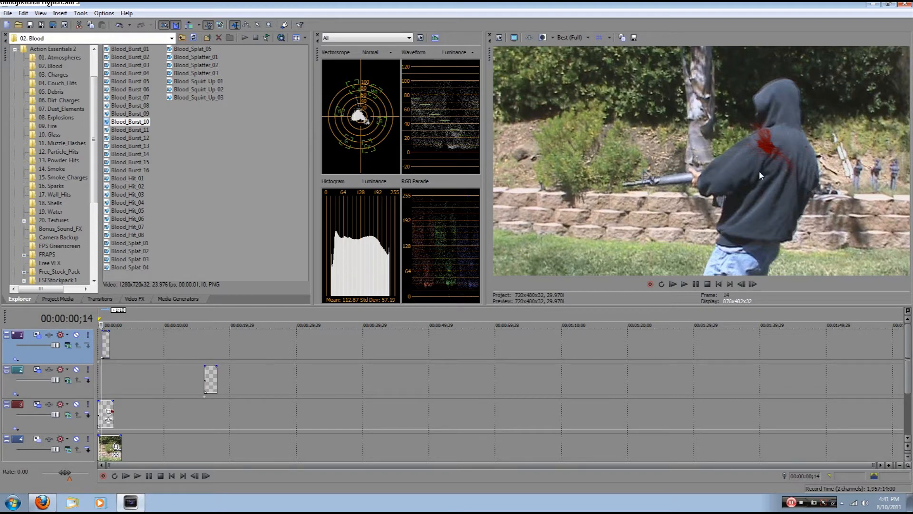
mouse_move(738, 161)
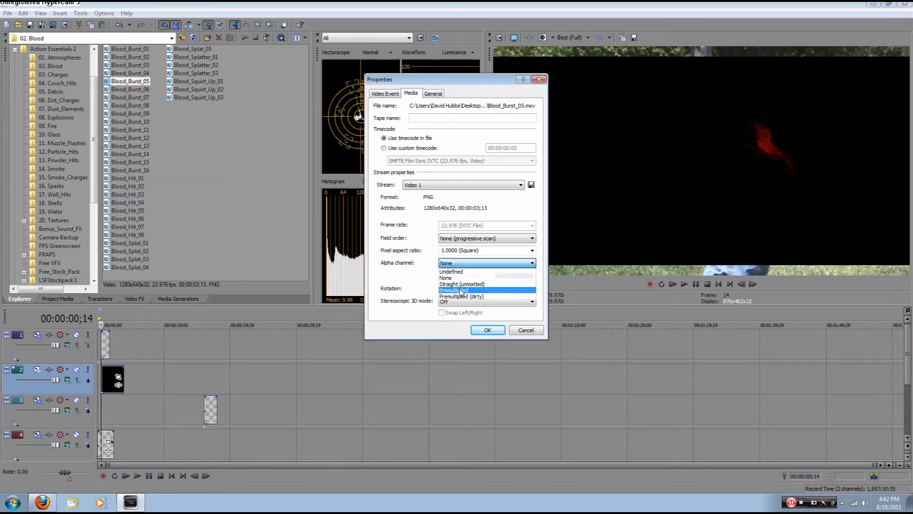
Set Blood_Burst_05's alpha channel to Premultiplied and open track 2's Track Motion
left_click(487, 329)
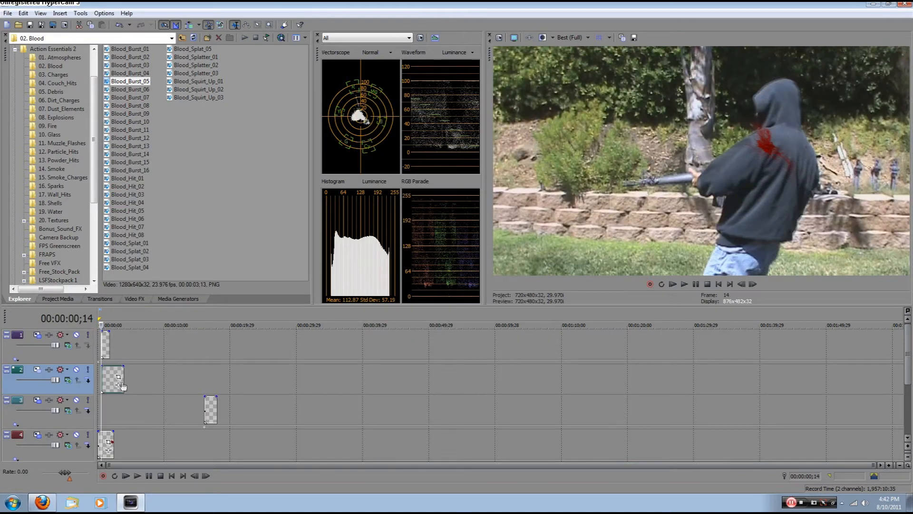
left_click(37, 369)
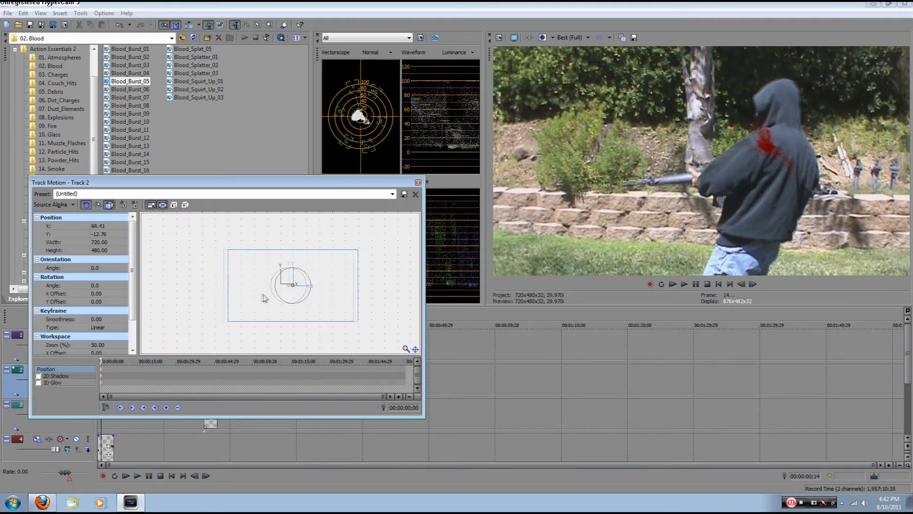
Scale Blood_Burst_05 down onto the rifleman's chest and close Track Motion
left_click(415, 194)
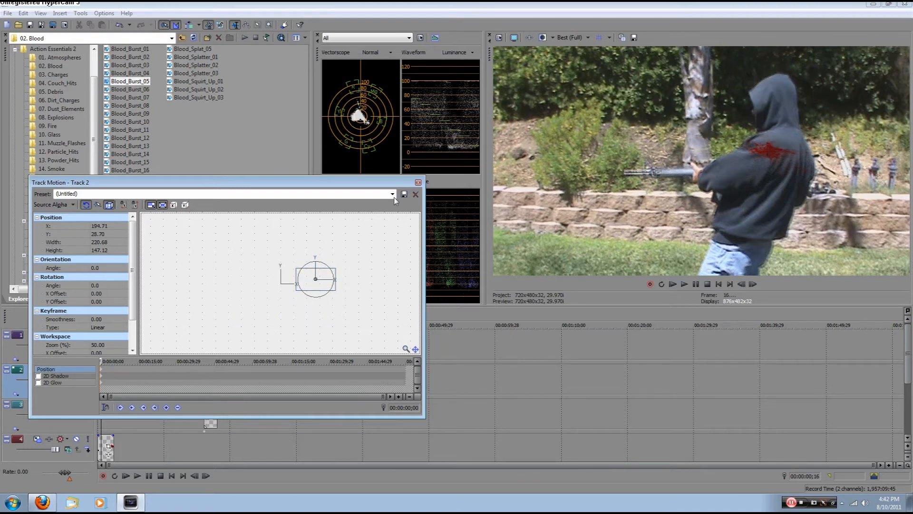
left_click(415, 194)
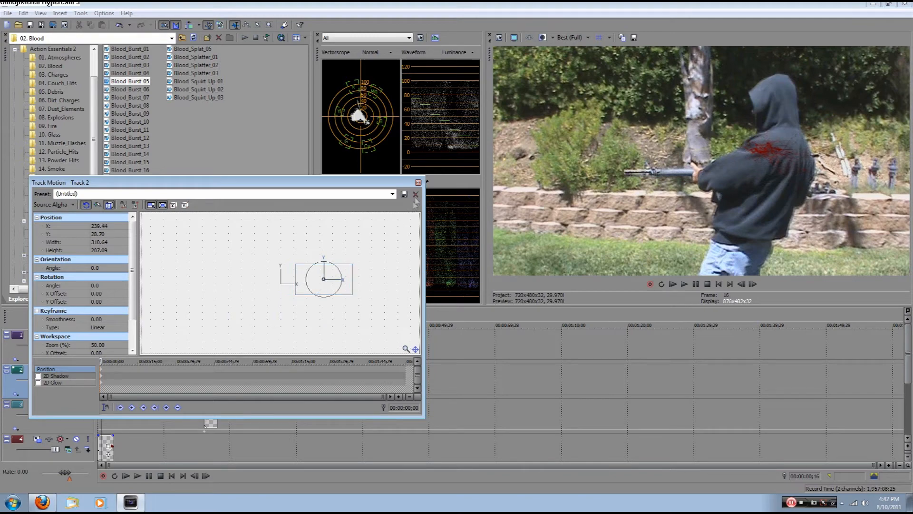
left_click(415, 194)
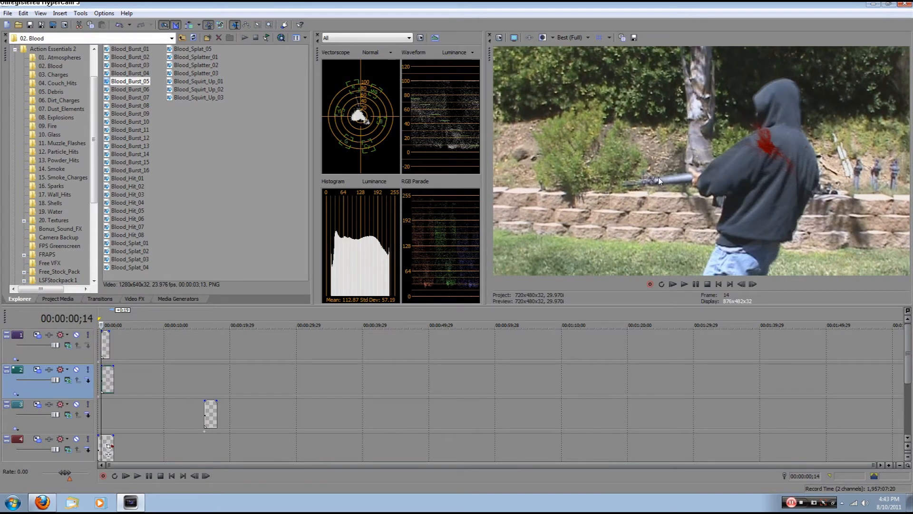
mouse_move(754, 138)
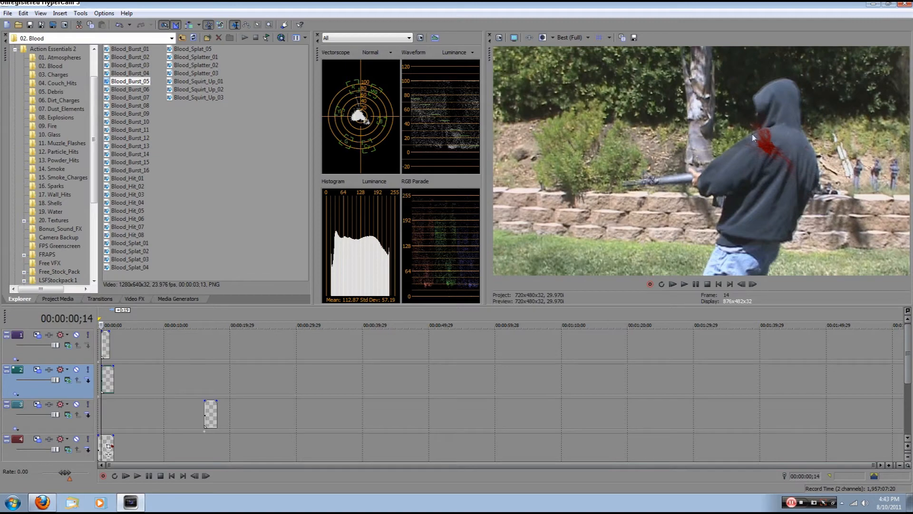
mouse_move(674, 139)
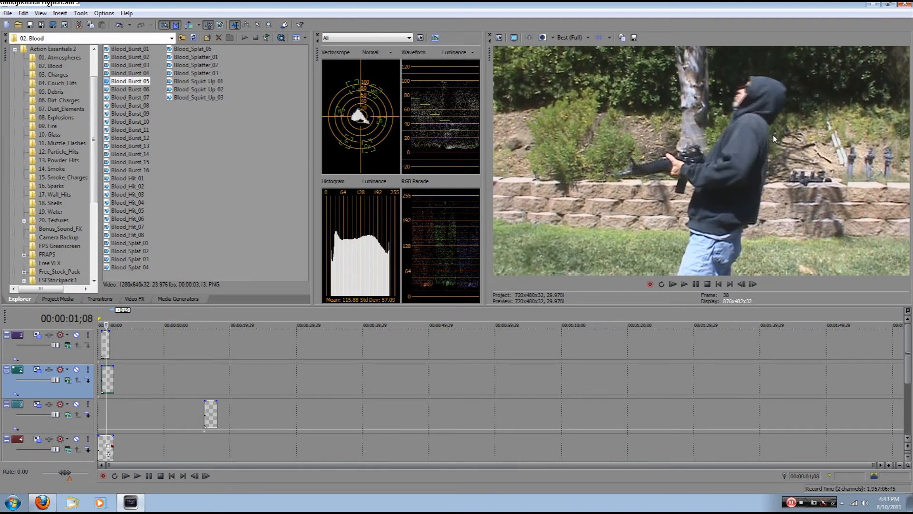
mouse_move(727, 134)
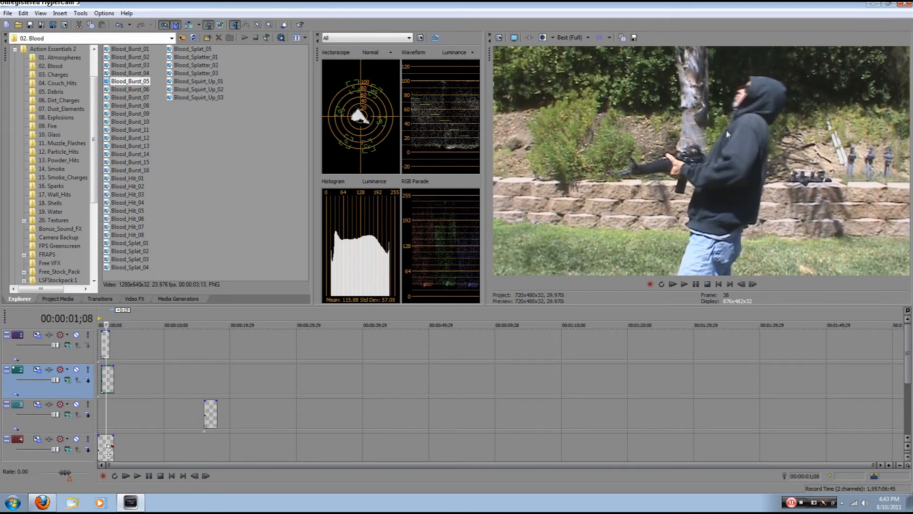
mouse_move(199, 429)
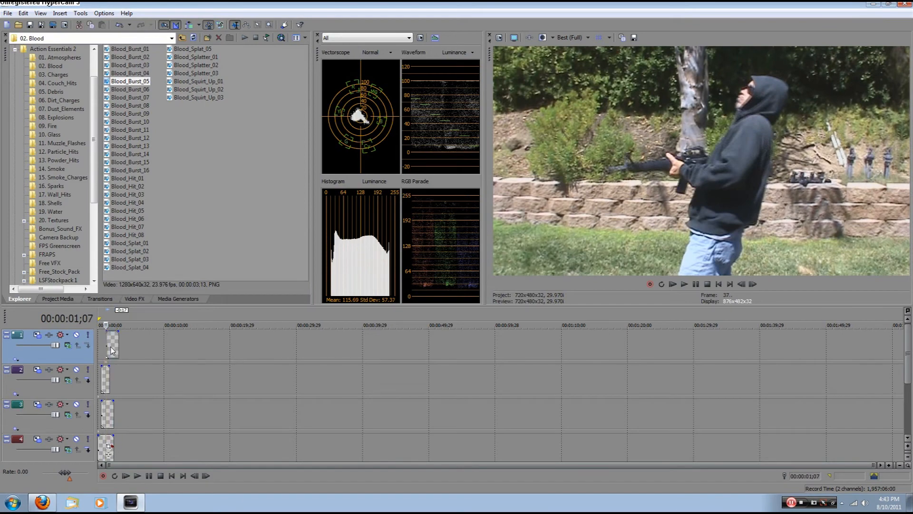
Resize the top burst and add position keyframes tracking the shooter's back
right_click(112, 350)
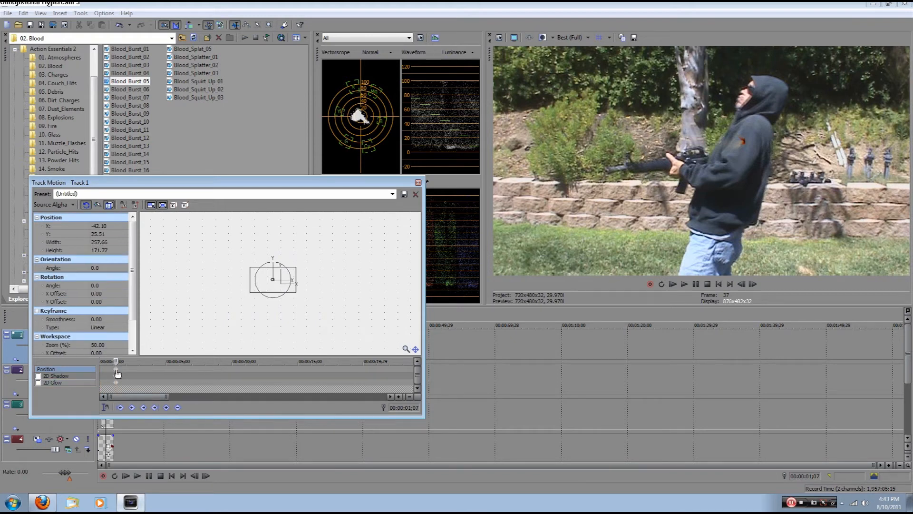
right_click(117, 373)
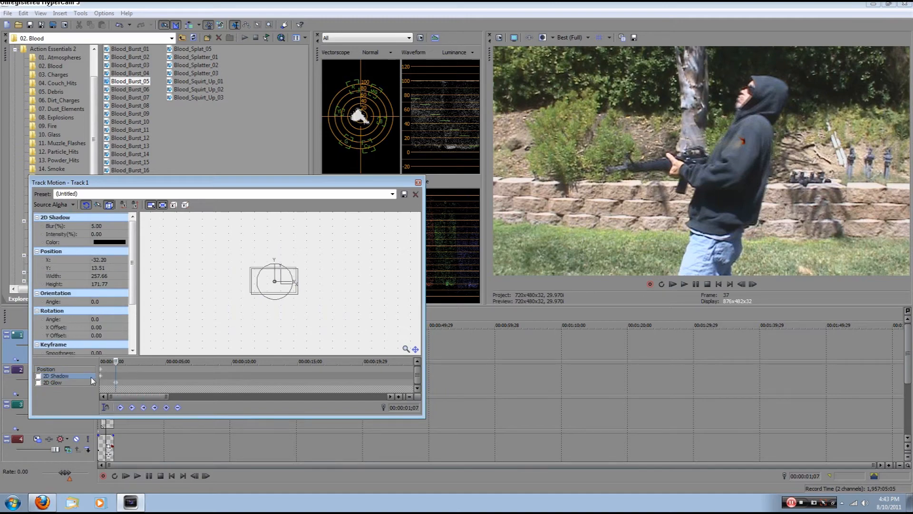
left_click(100, 371)
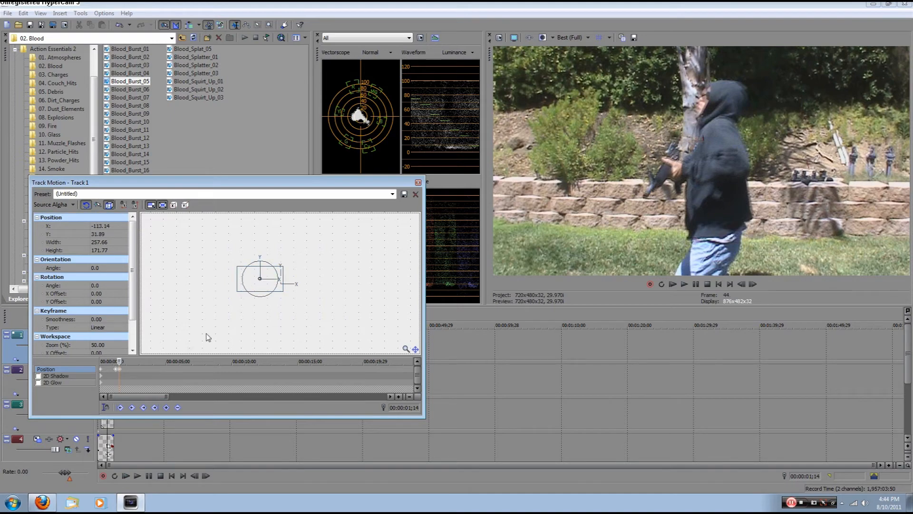
left_click(415, 194)
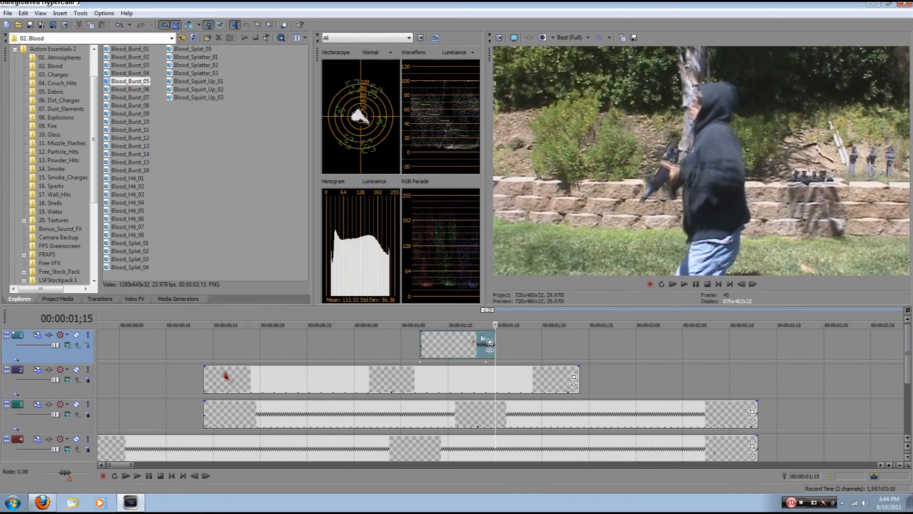
mouse_move(441, 347)
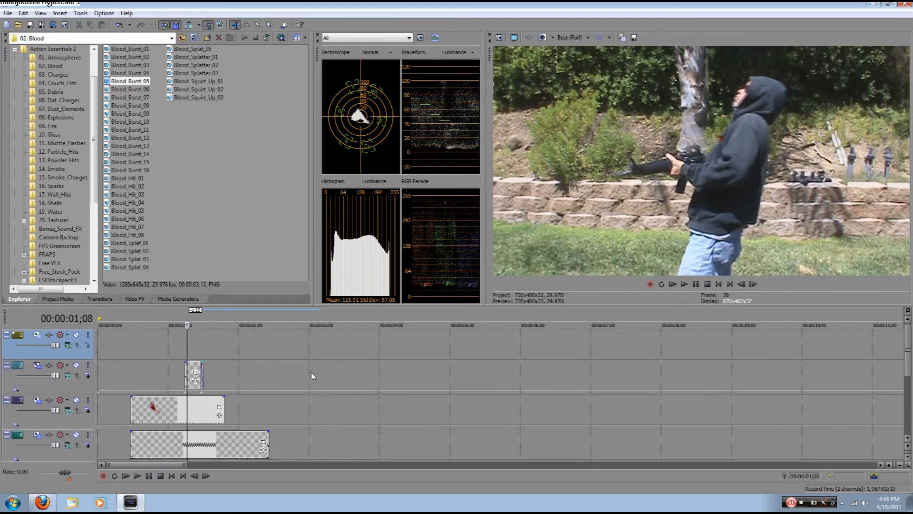
Speed up the burst event, add Blood_Burst_02 to track 1, and open its properties
left_click(129, 56)
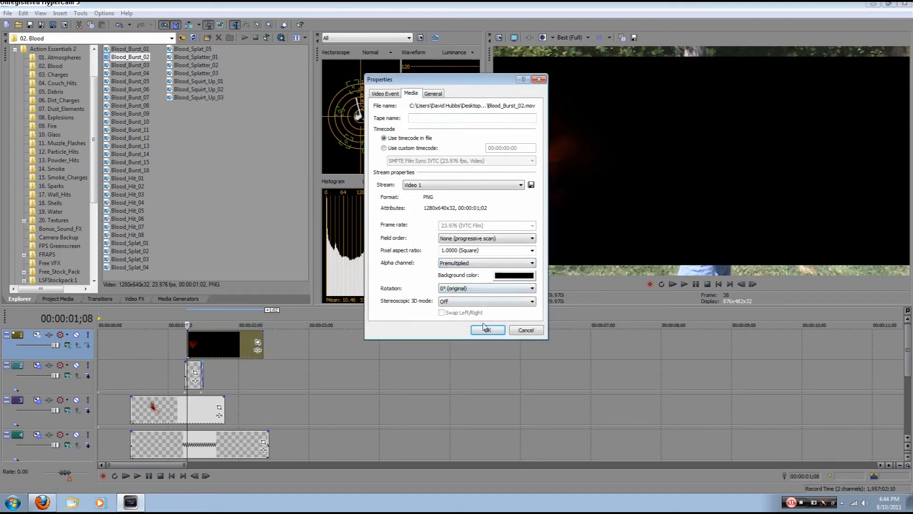
Confirm Premultiplied alpha for Blood_Burst_02 in its media properties
left_click(487, 329)
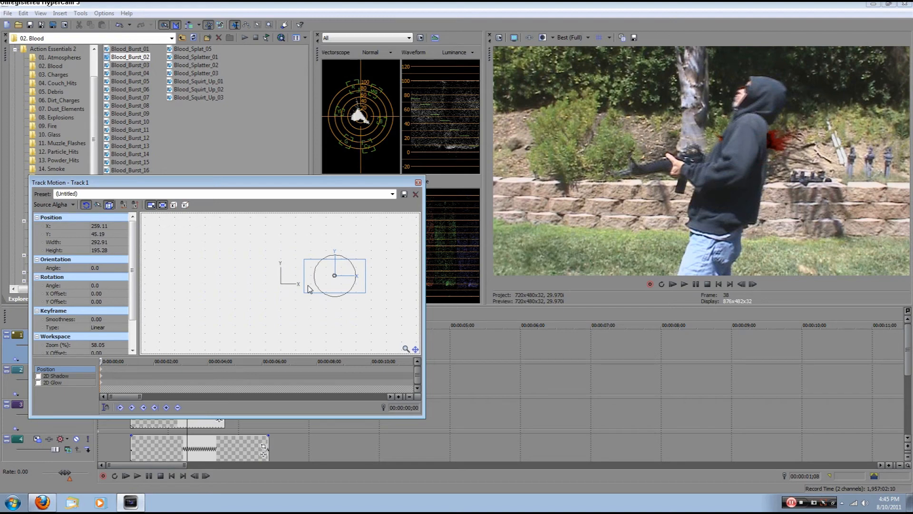
Scale Blood_Burst_02 onto the shooter's shoulder area and close Track Motion
left_click(415, 194)
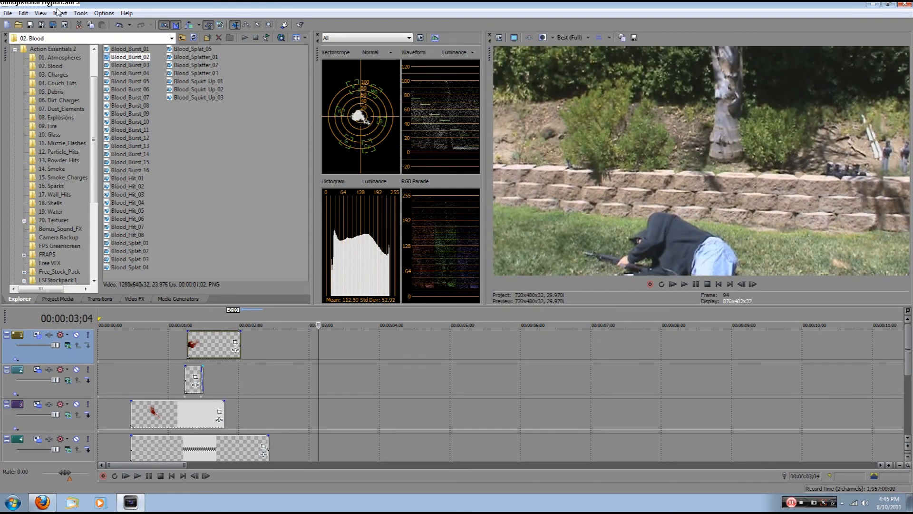
left_click(59, 12)
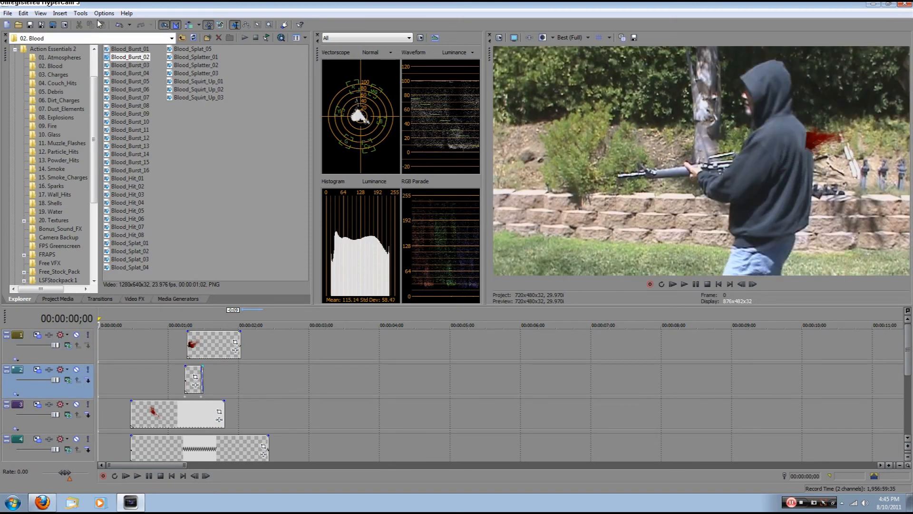
left_click(81, 13)
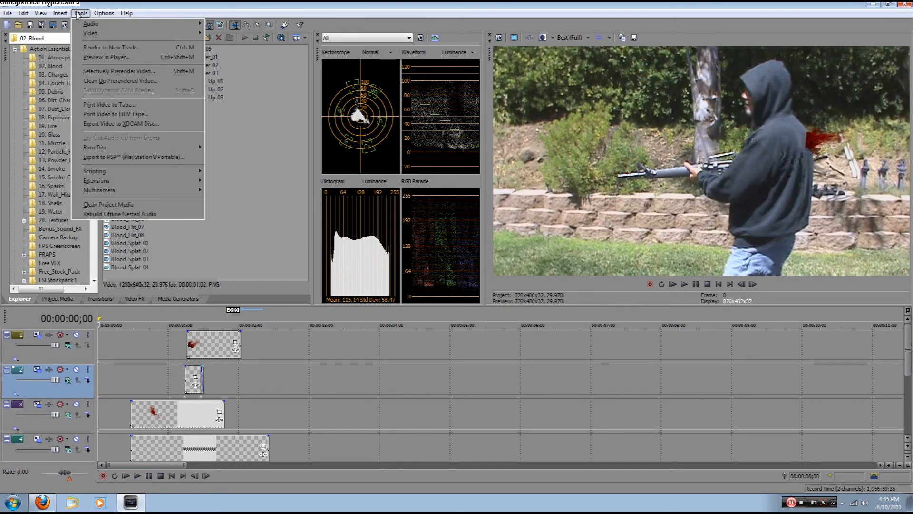
left_click(104, 13)
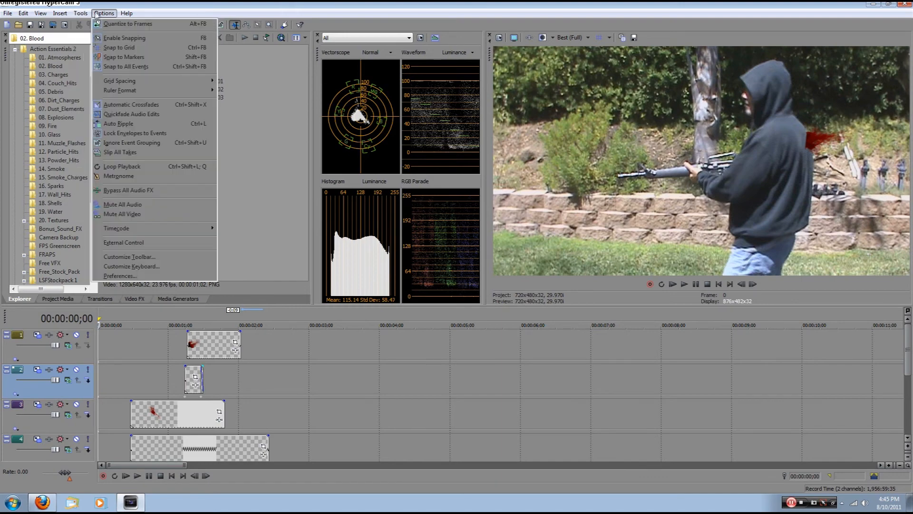
left_click(59, 12)
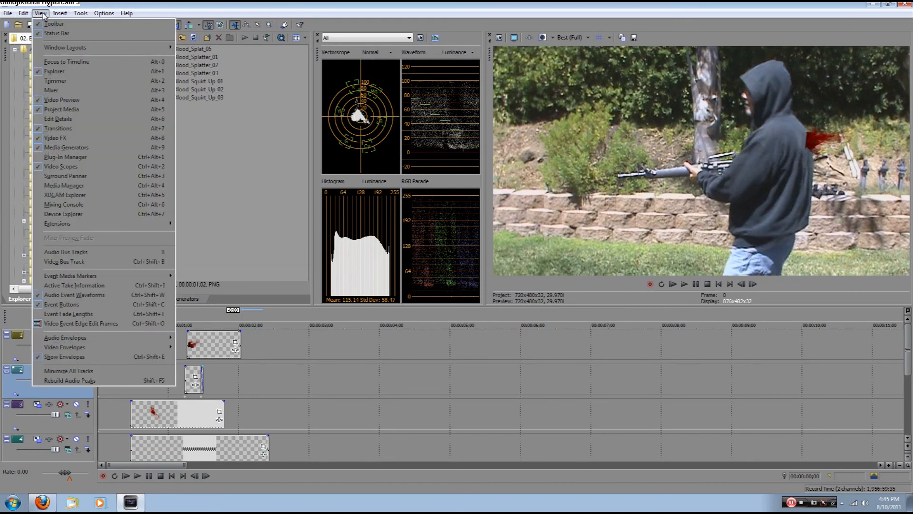
left_click(80, 13)
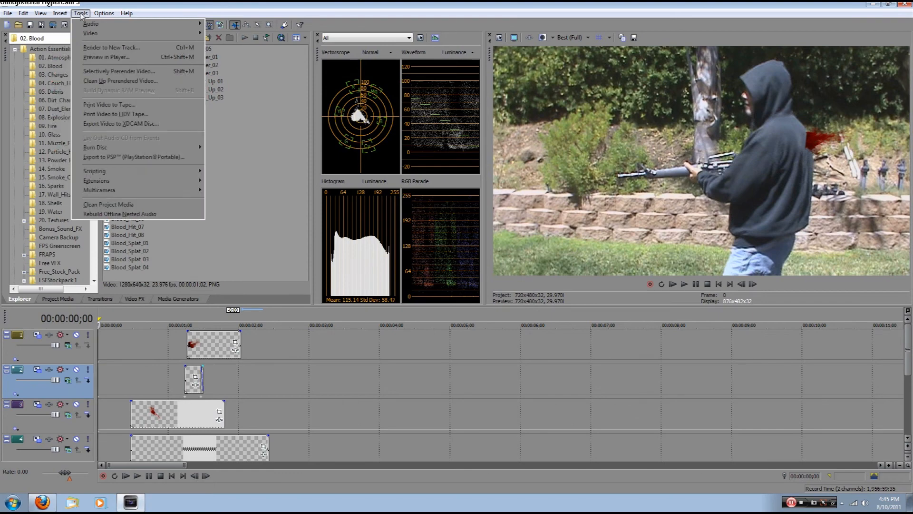
left_click(126, 13)
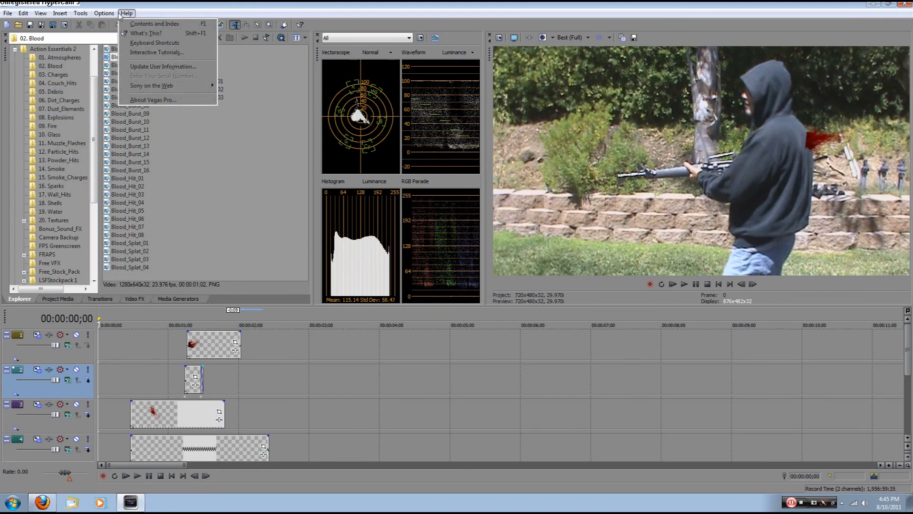
left_click(22, 13)
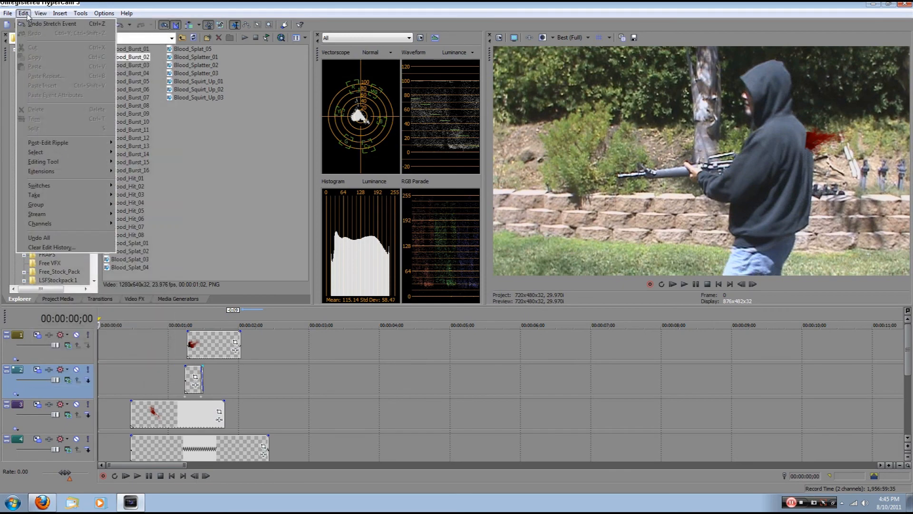
left_click(8, 12)
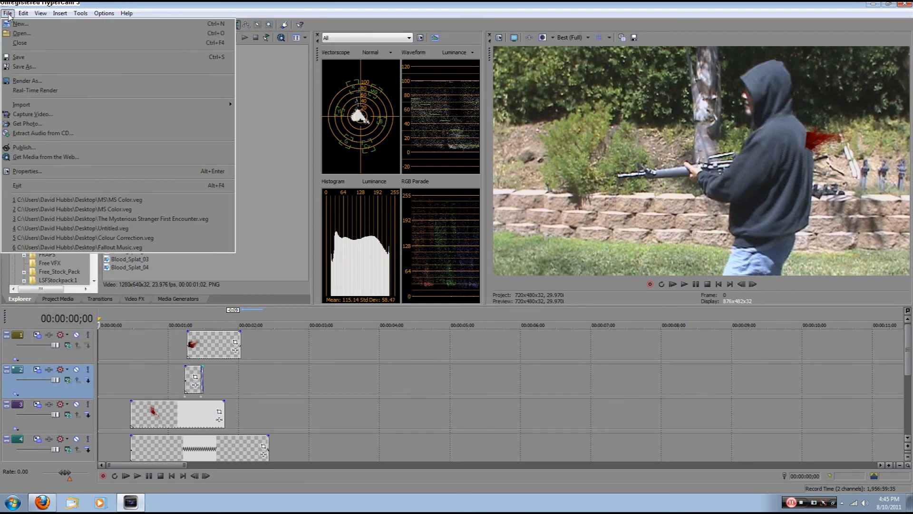